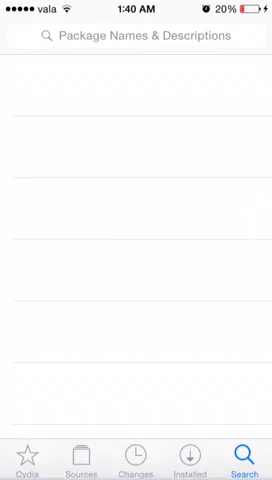
# Step: Search Cydia packages for "wifi pa"
pyautogui.click(130, 36)
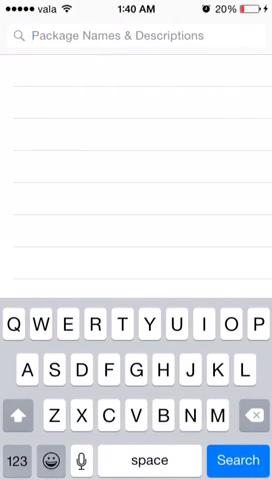
pyautogui.write('wifi')
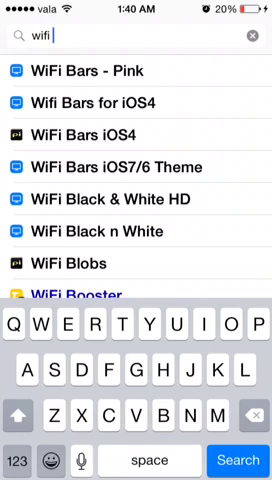
pyautogui.write('pa')
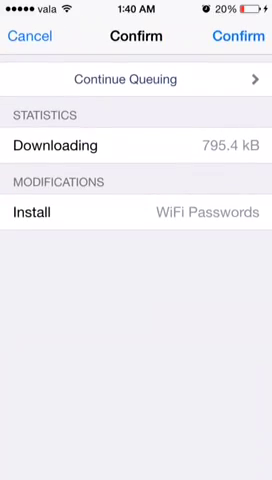
# Step: Confirm installing WiFi Passwords to start its 795.4 kB download
pyautogui.click(240, 37)
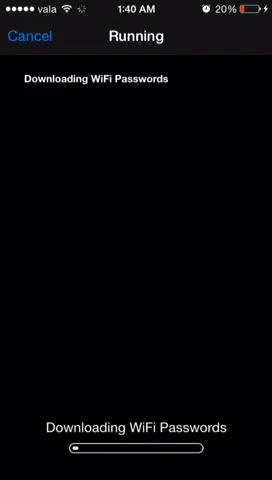